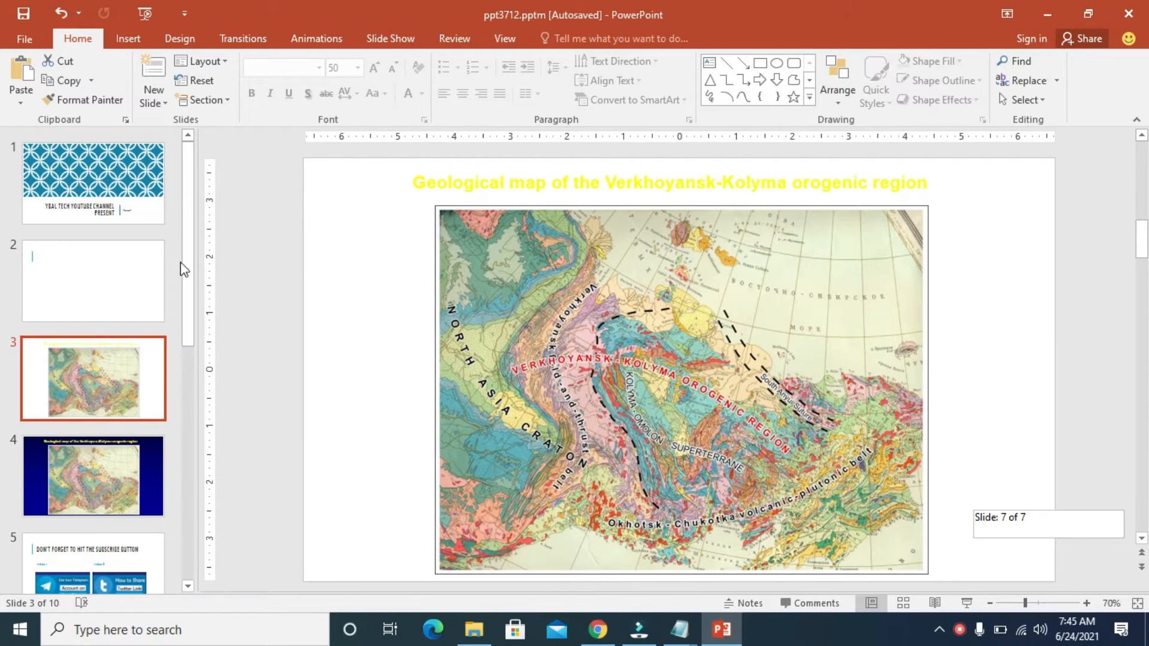
mouse_move(144, 289)
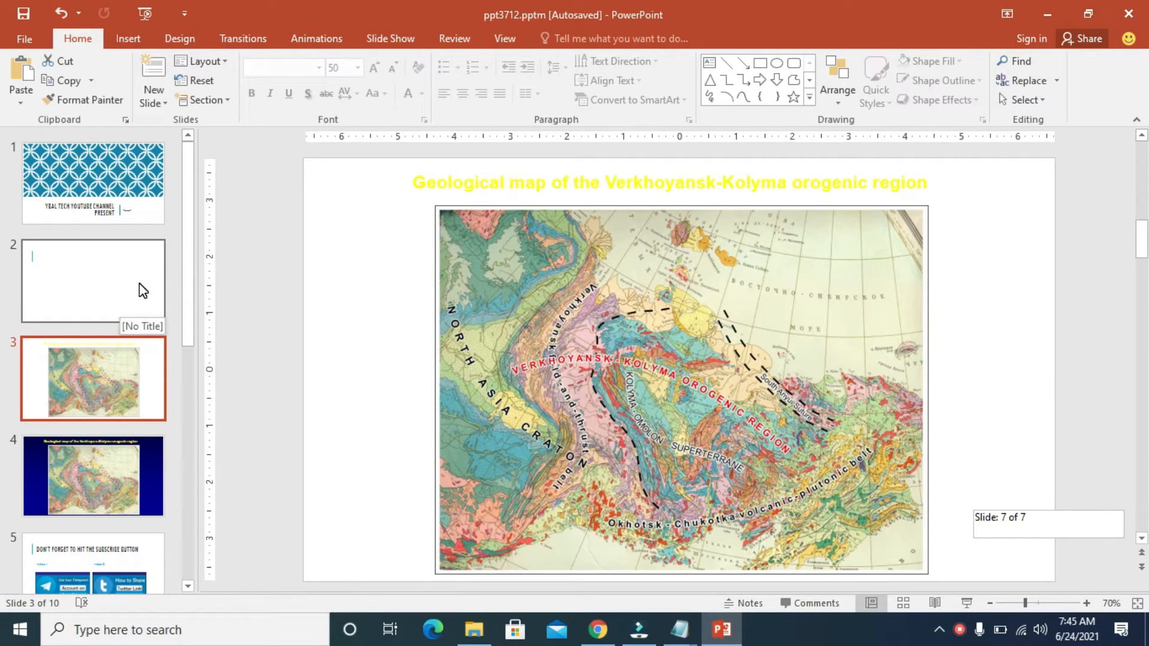
Step: Bring slide 2 into the editing pane, showing its empty Comparison placeholders
click(92, 280)
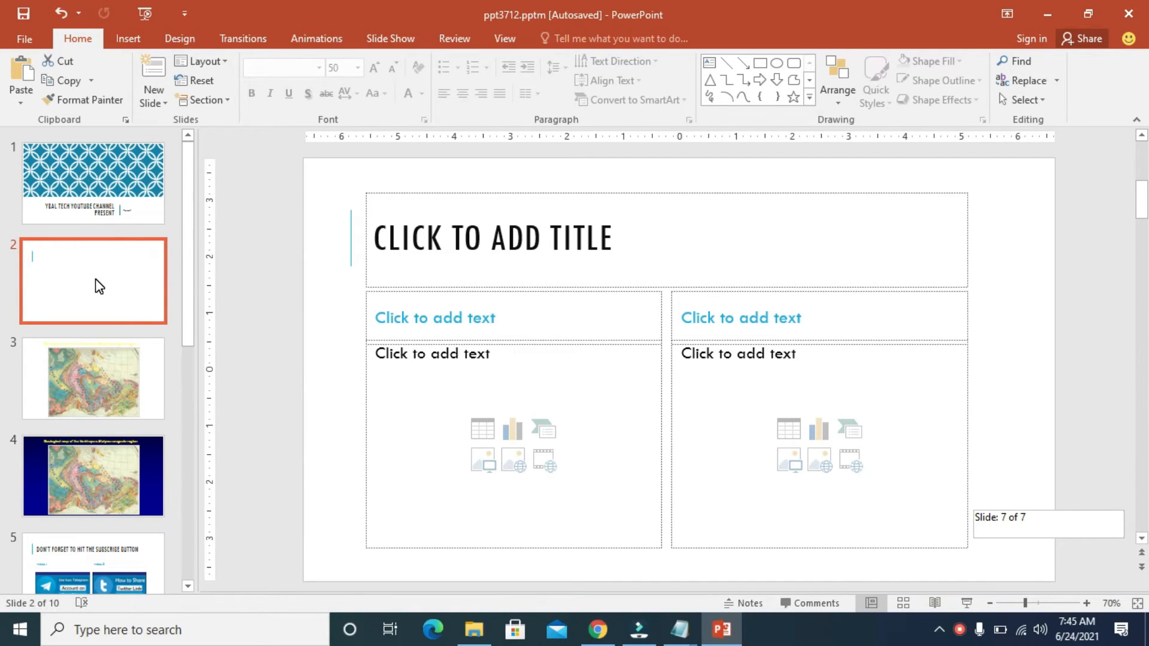
mouse_move(202, 62)
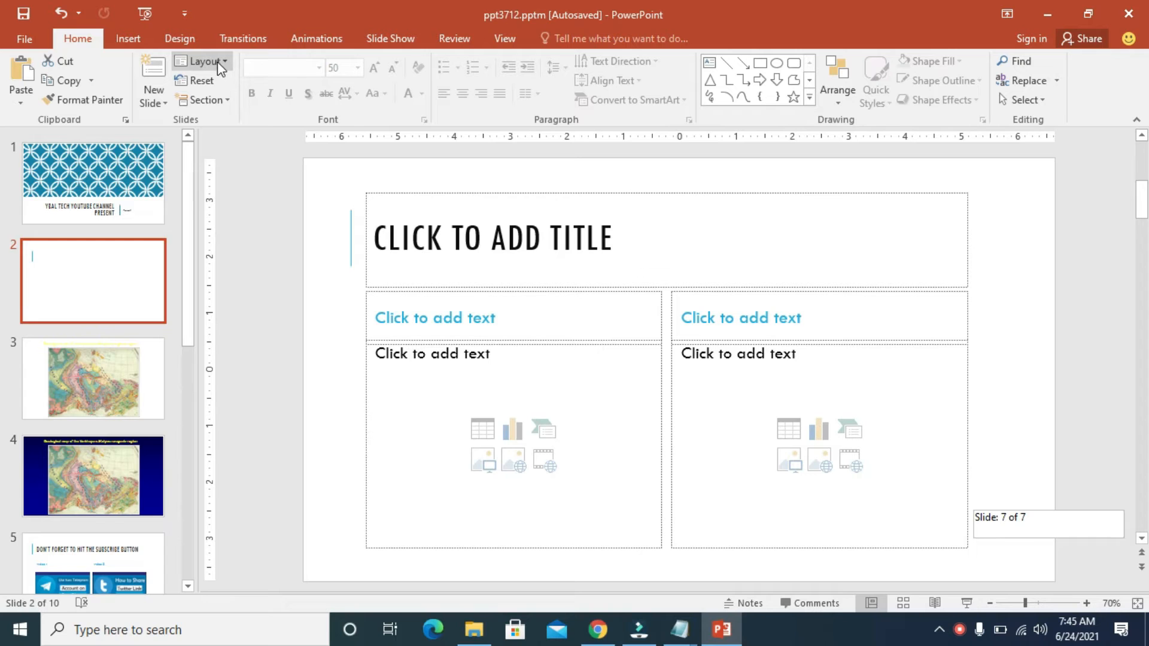
Step: Apply the Title and Content layout to slide 2 from the Home Layout gallery
click(201, 61)
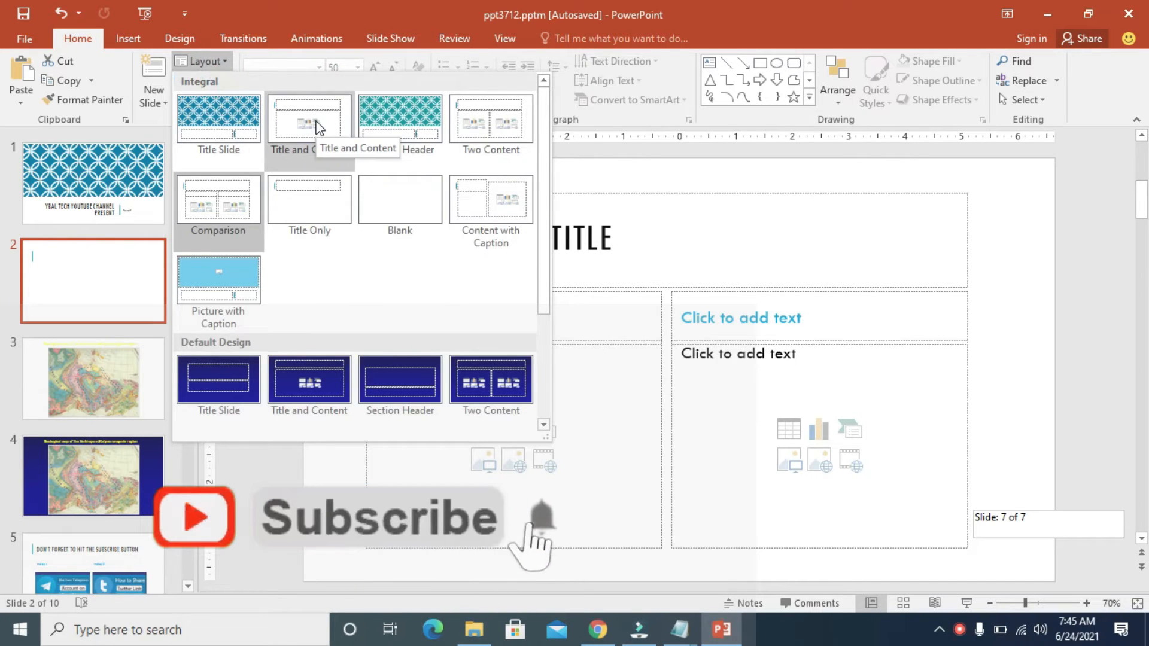
click(309, 117)
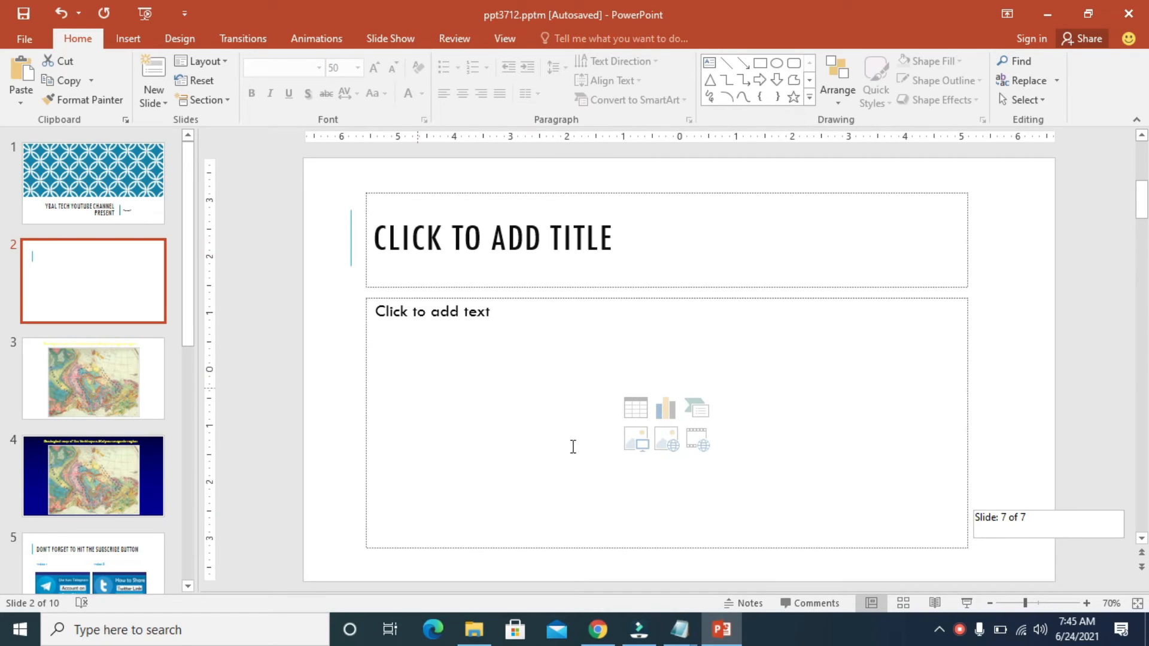
mouse_move(547, 249)
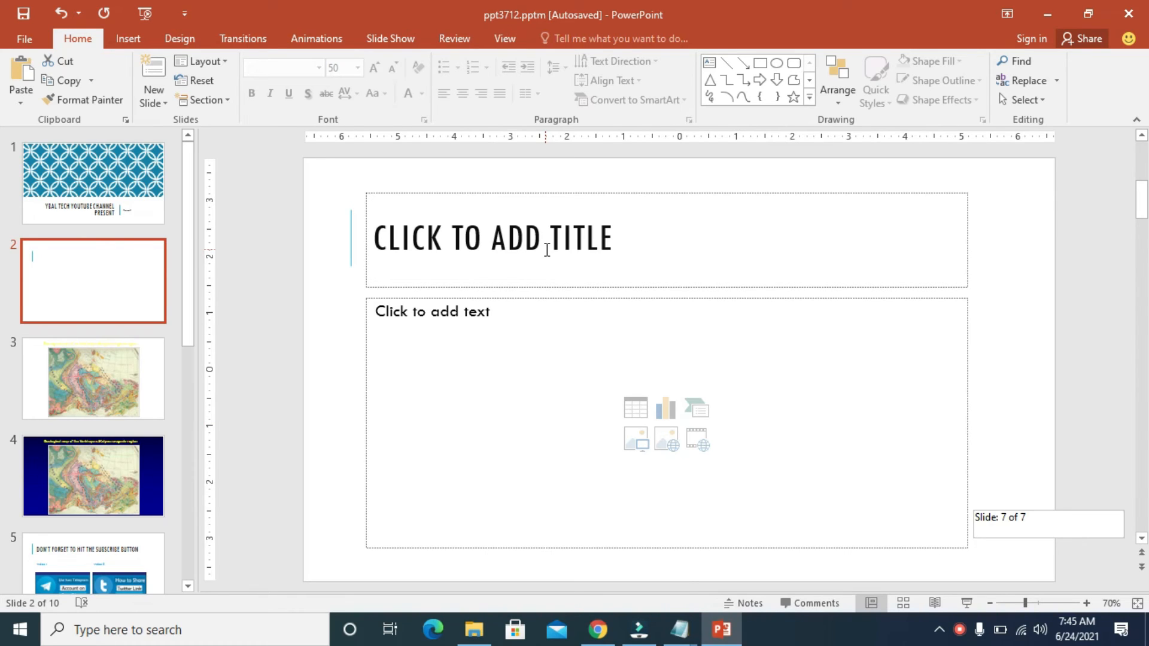
mouse_move(1094, 232)
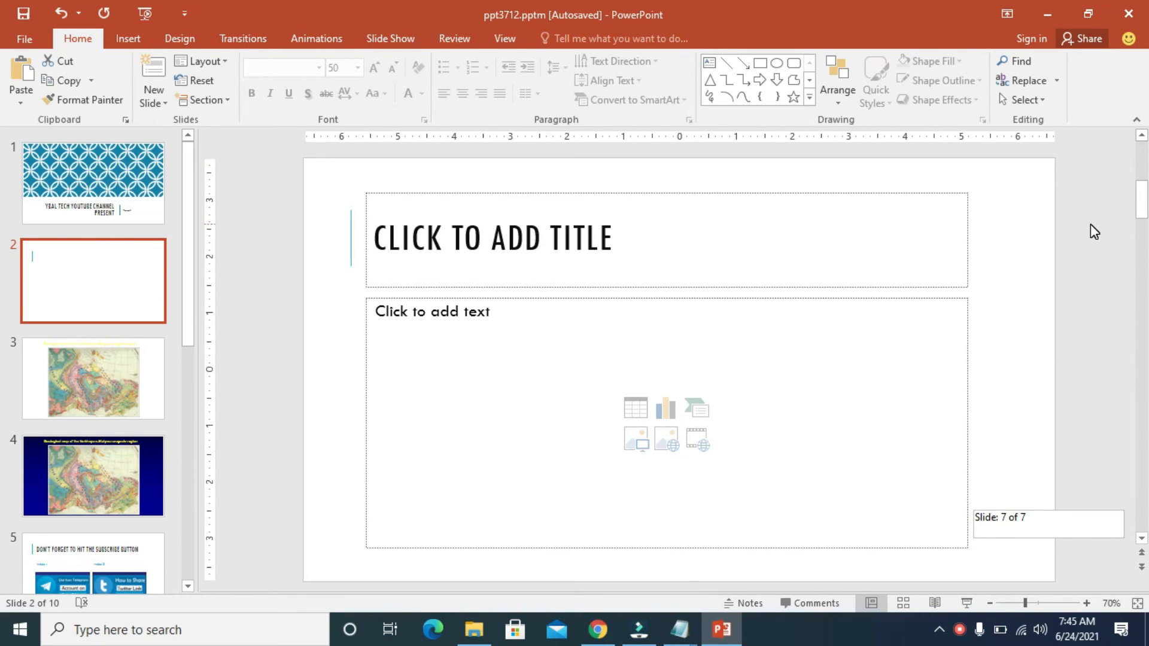